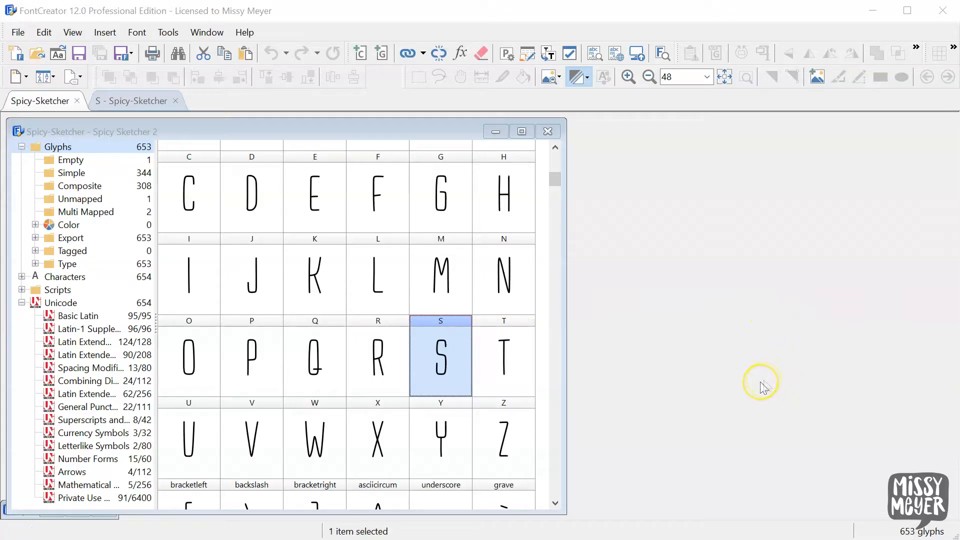
Show the S glyph in its own editor as a plain single contour line
left_click(133, 100)
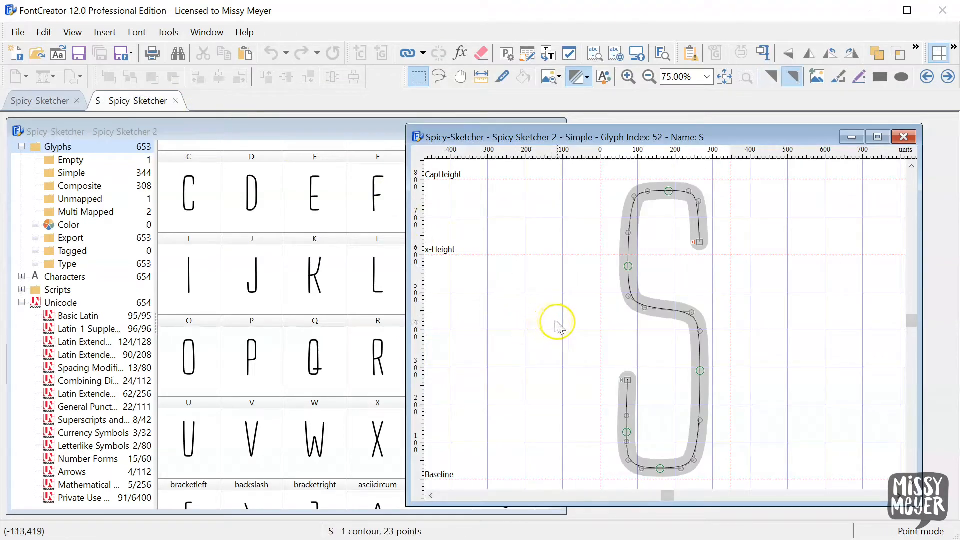
left_click(628, 380)
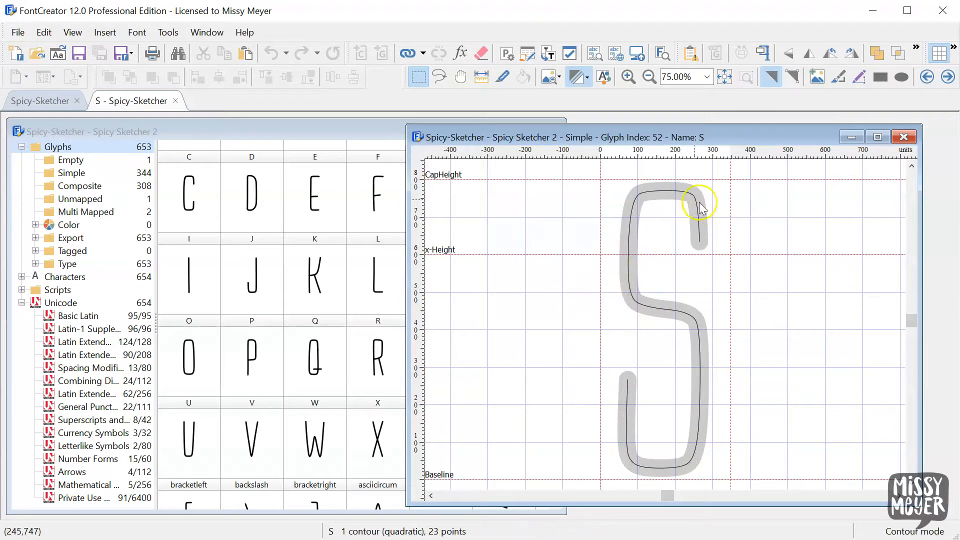
mouse_move(597, 426)
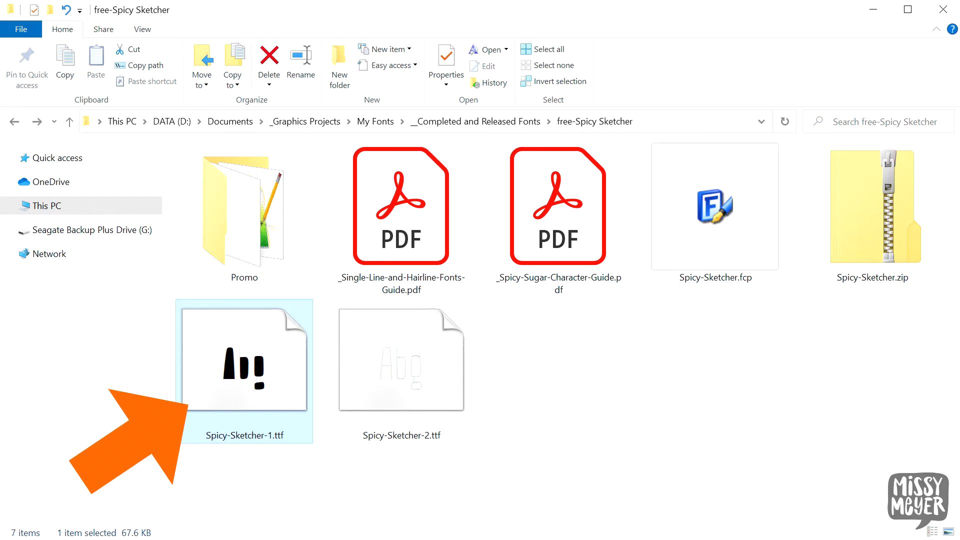
Load Spicy-Sketcher-1.ttf and Spicy-Sketcher-2.ttf from the free-Spicy Sketcher folder
double_click(242, 360)
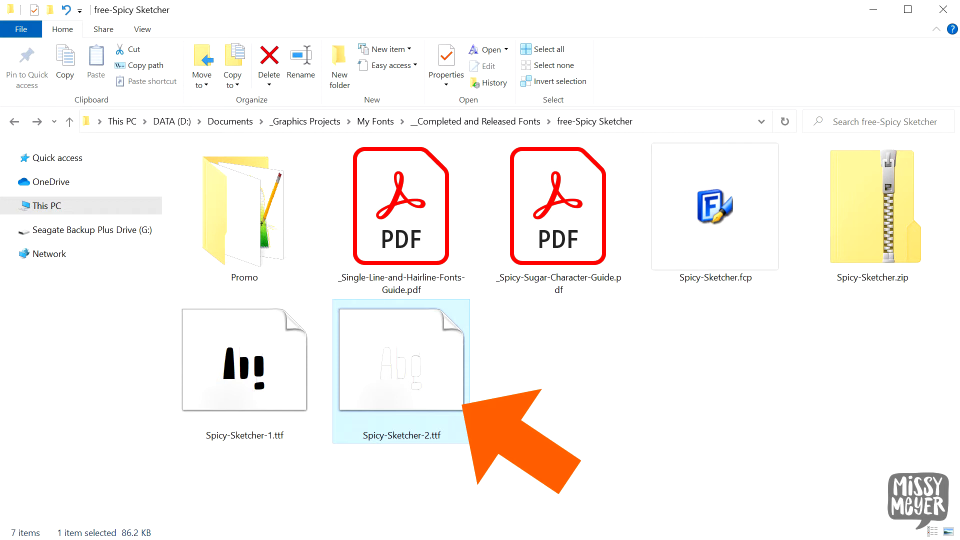
double_click(400, 360)
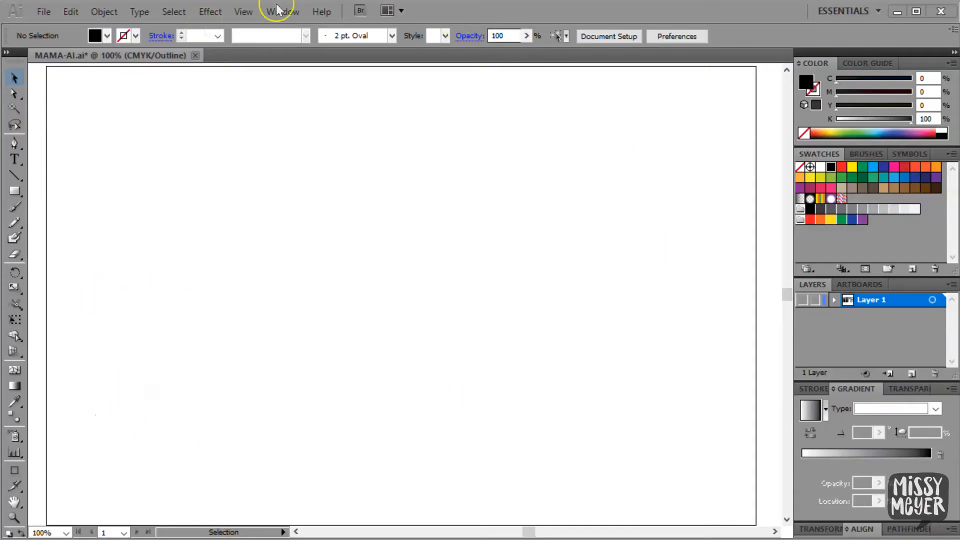
mouse_move(15, 15)
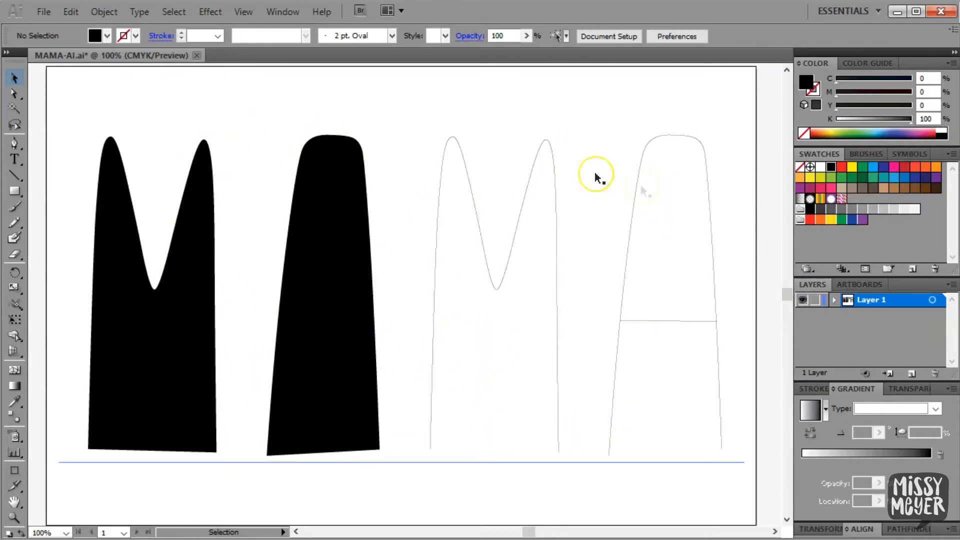
mouse_move(603, 398)
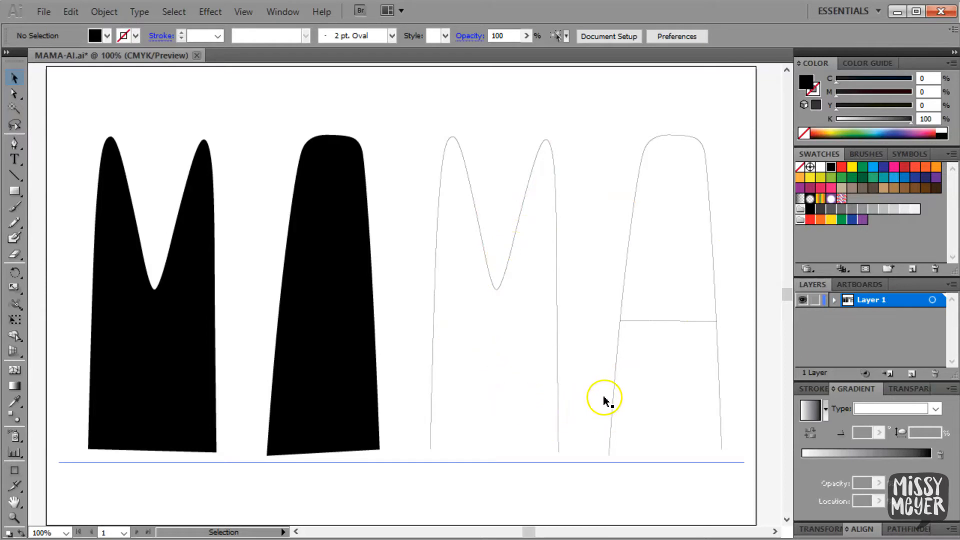
mouse_move(436, 373)
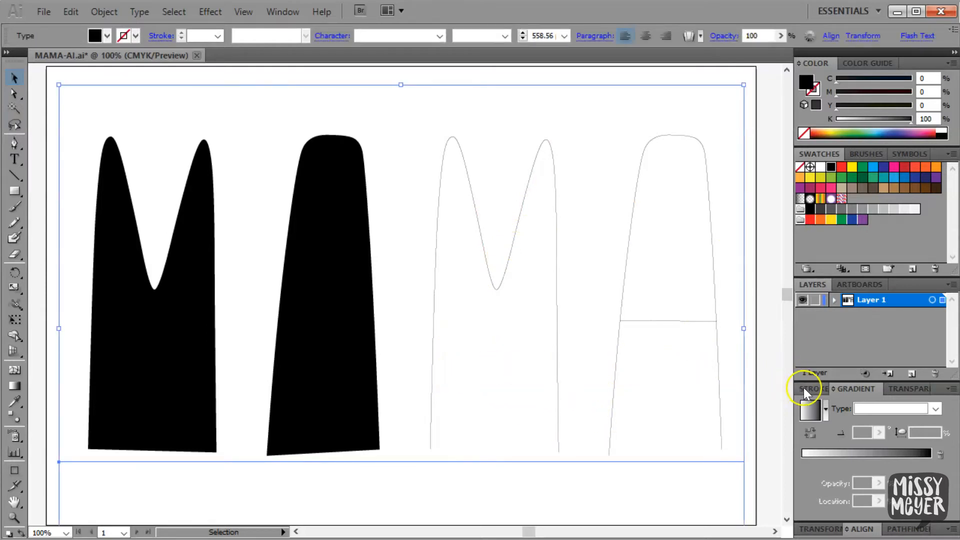
Set the letters' stroke to 15 pt black with a chosen cap style and no fill
left_click(811, 388)
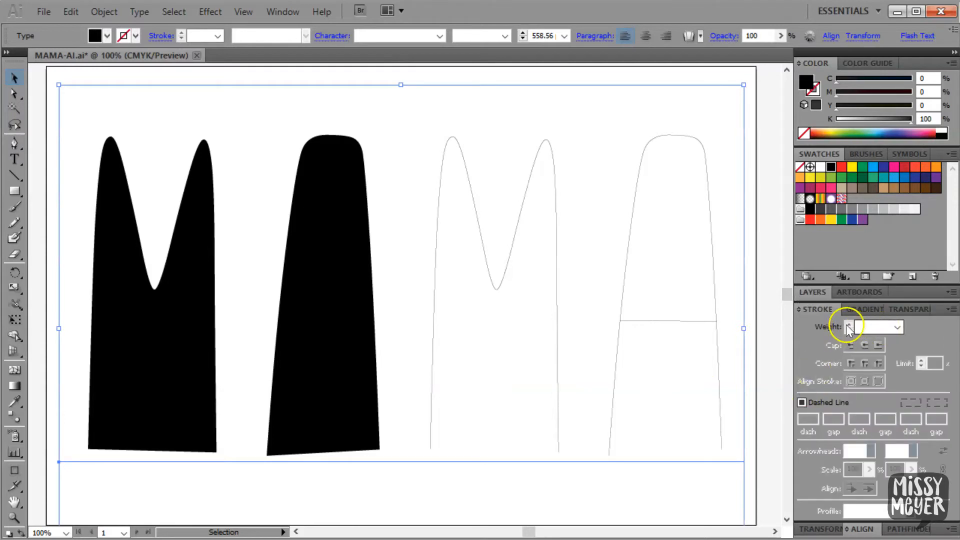
left_click(896, 326)
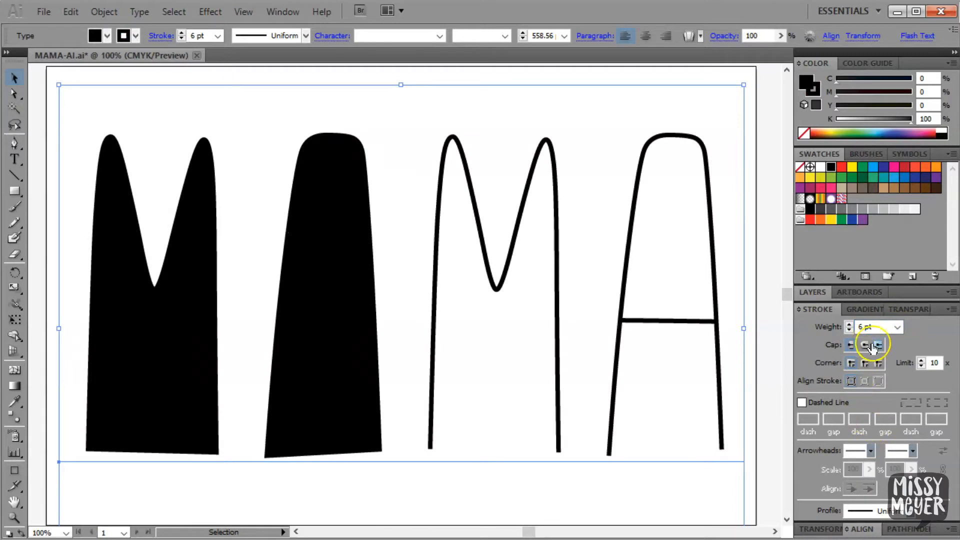
left_click(850, 323)
type("15")
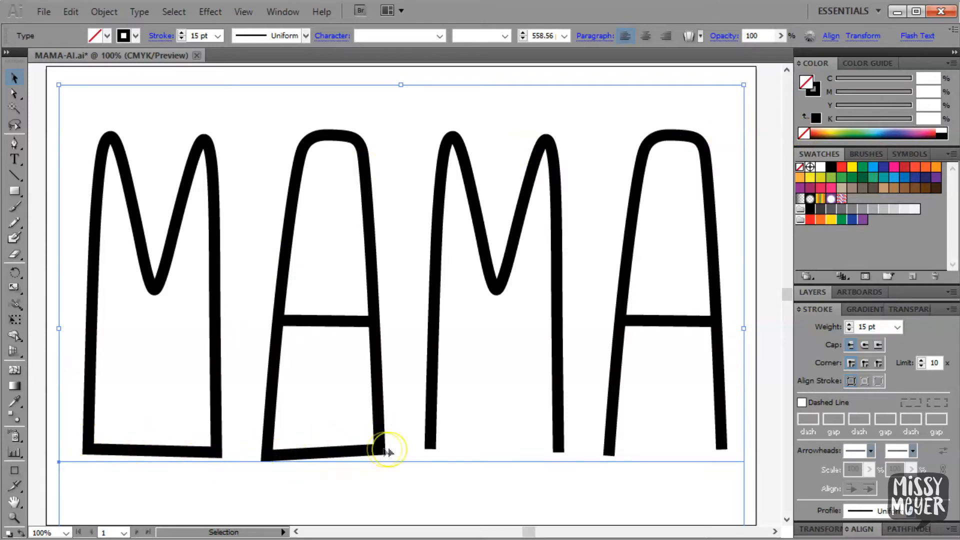
mouse_move(386, 450)
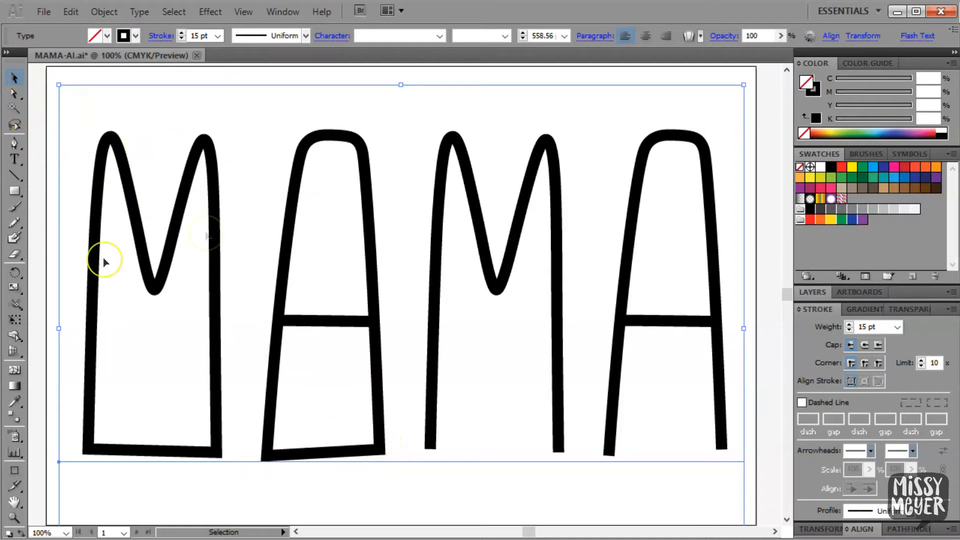
left_click(15, 159)
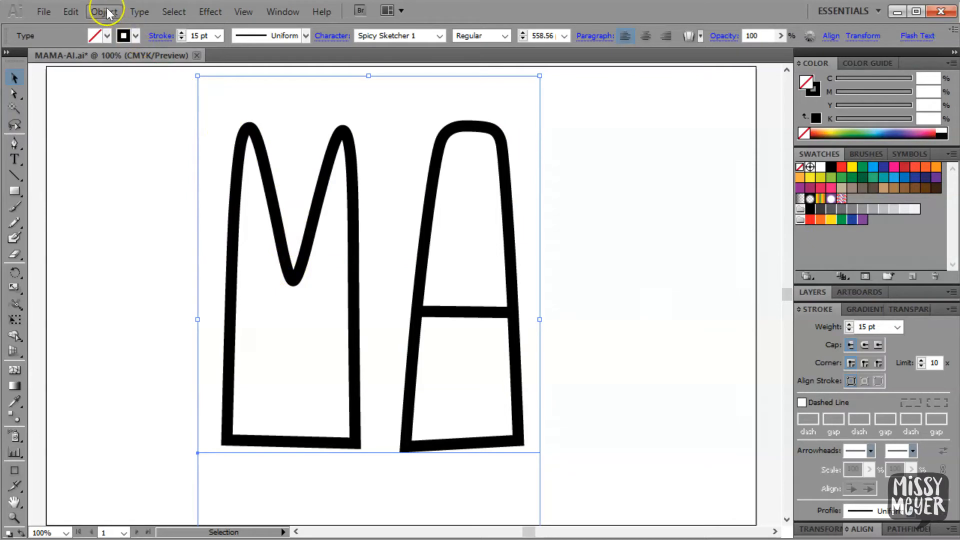
Expand the remaining MA text into grouped editable paths via Object > Expand, keeping Object and Fill
left_click(103, 11)
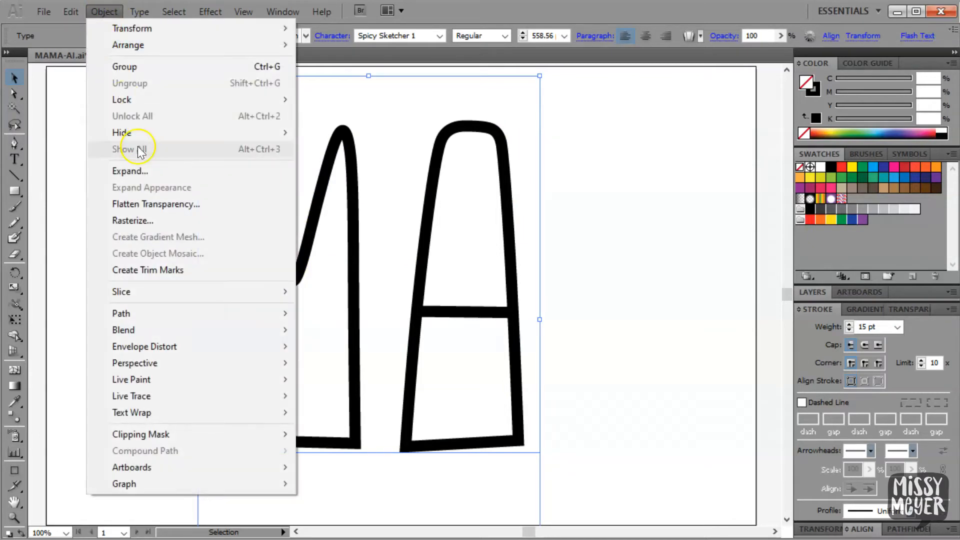
left_click(130, 171)
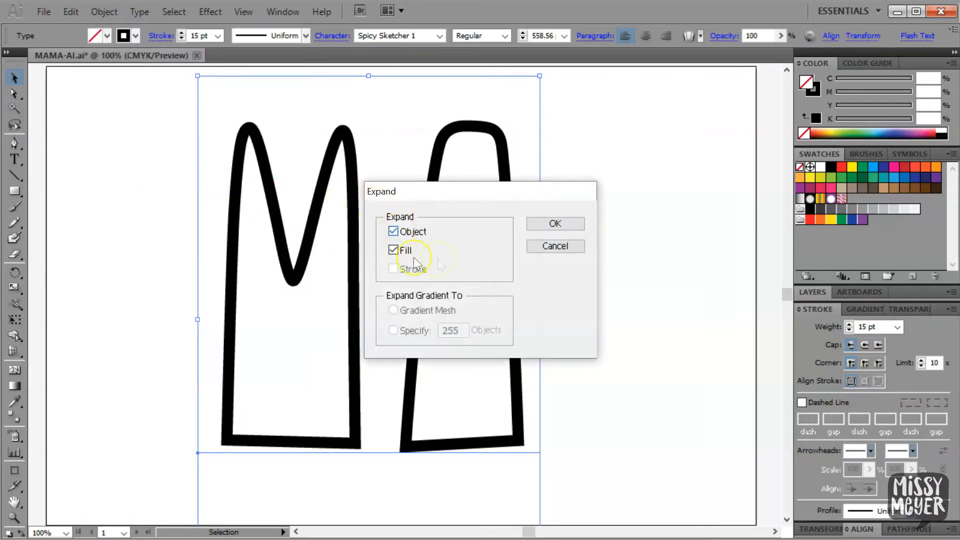
left_click(554, 223)
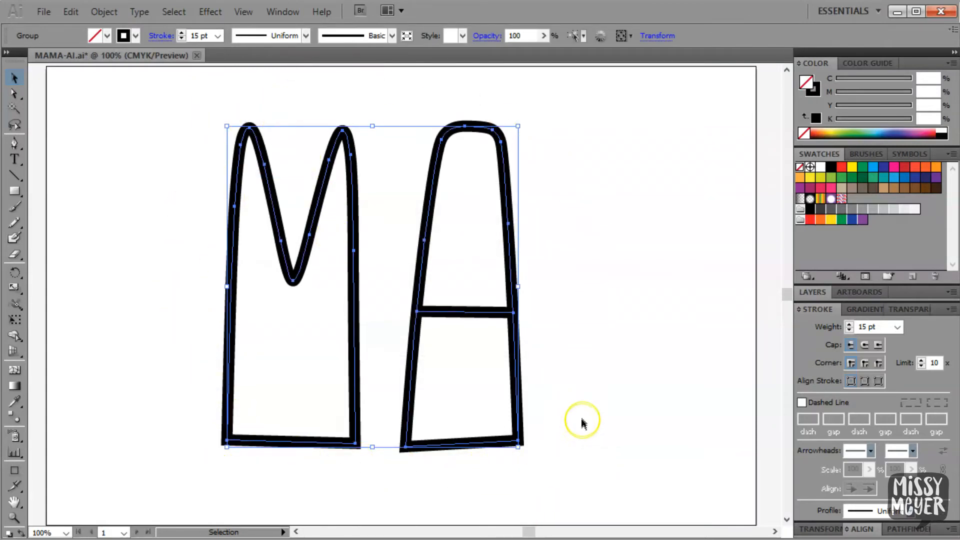
mouse_move(346, 453)
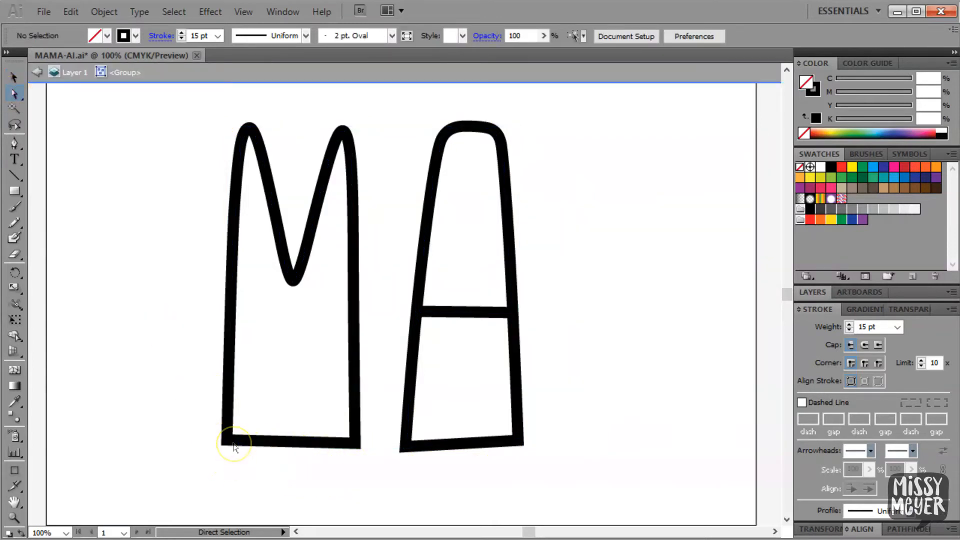
Cut the M's bottom closing line with the Scissors tool and pull the cut ends apart
left_click(231, 435)
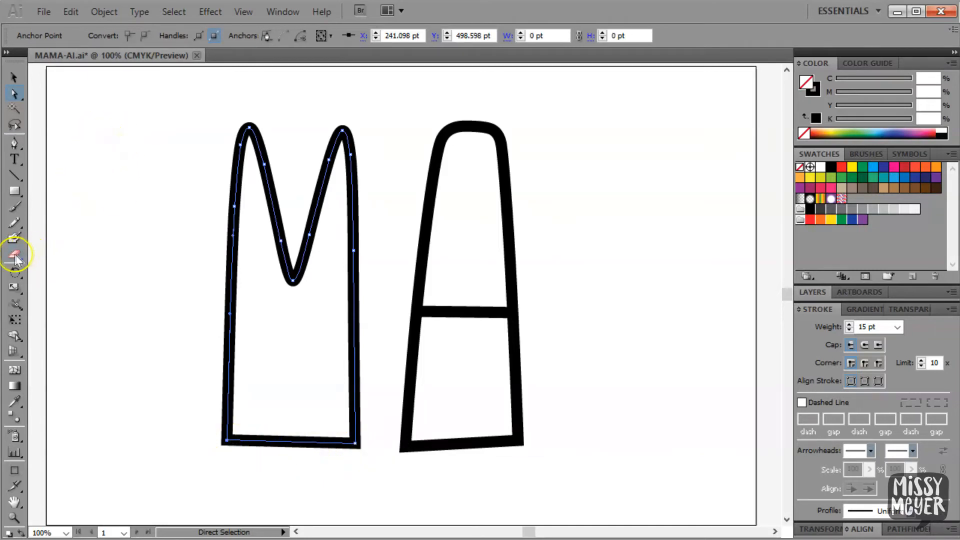
left_click(14, 255)
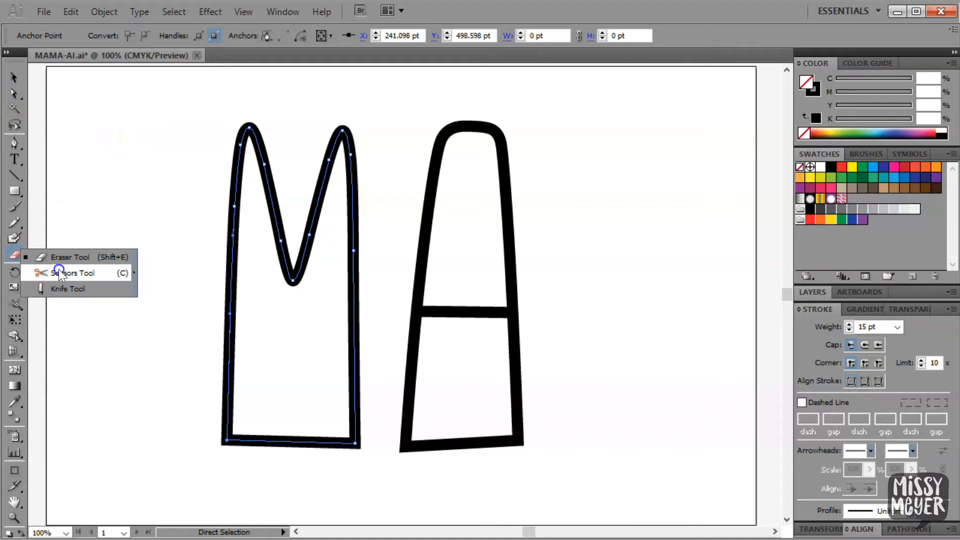
left_click(75, 272)
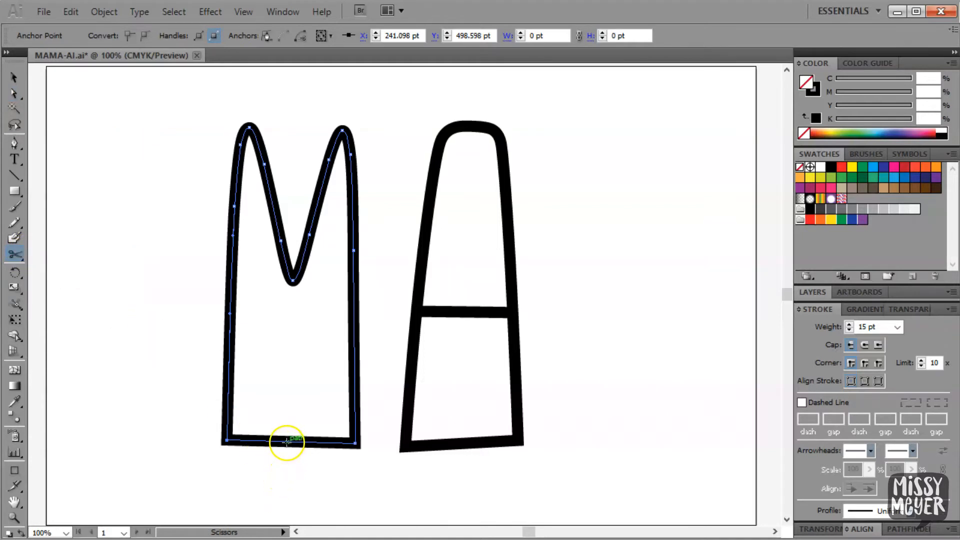
mouse_move(260, 488)
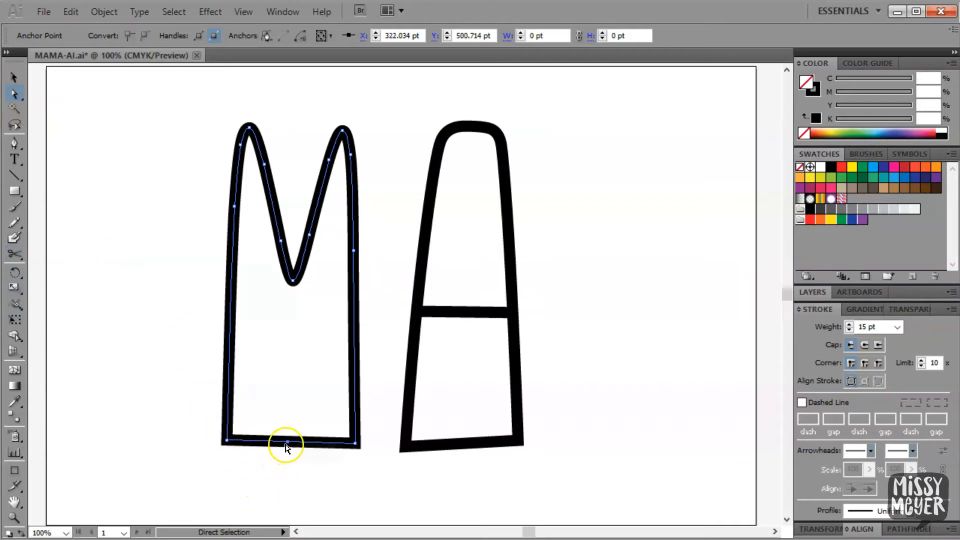
left_click_drag(288, 442, 280, 459)
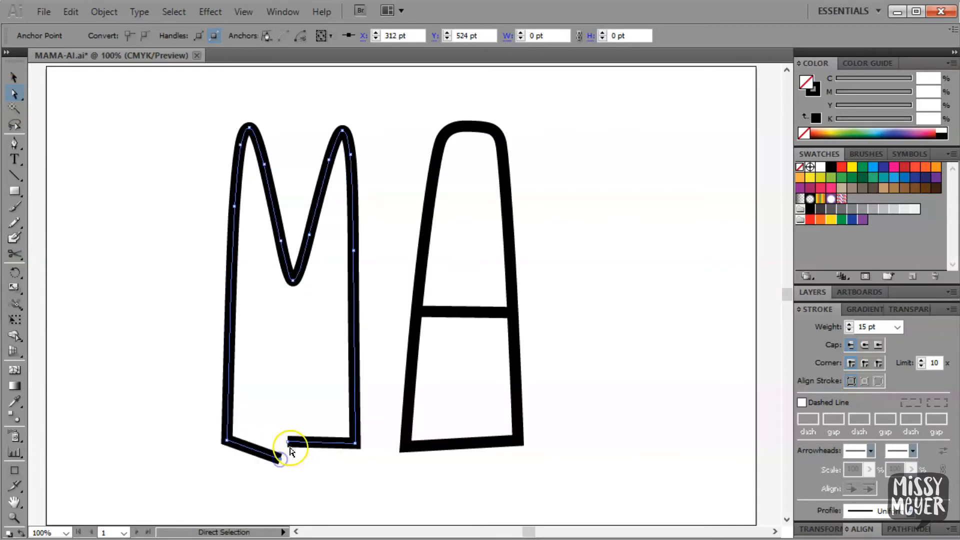
left_click_drag(288, 444, 300, 462)
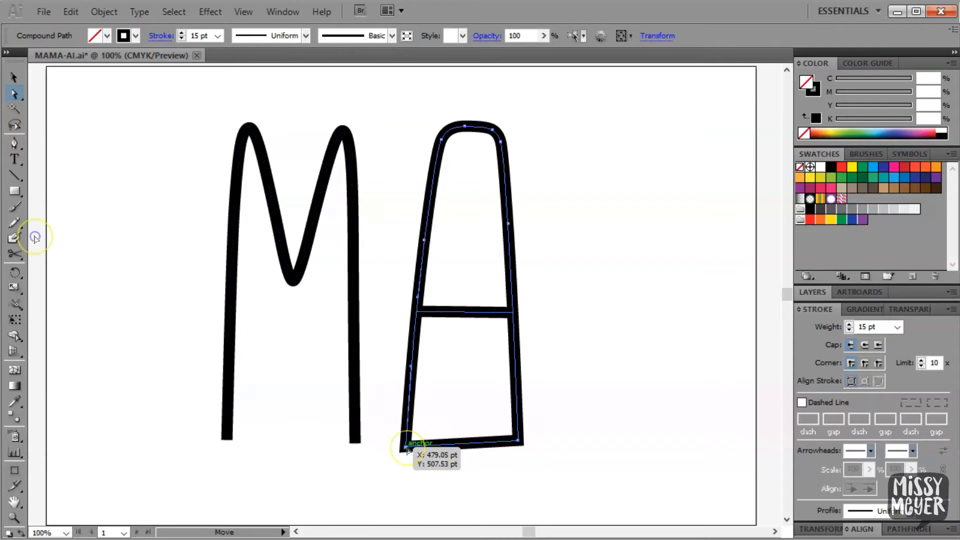
Reshape and cut apart the A's crossbar, then restore the A to its single-stroke form
left_click(15, 212)
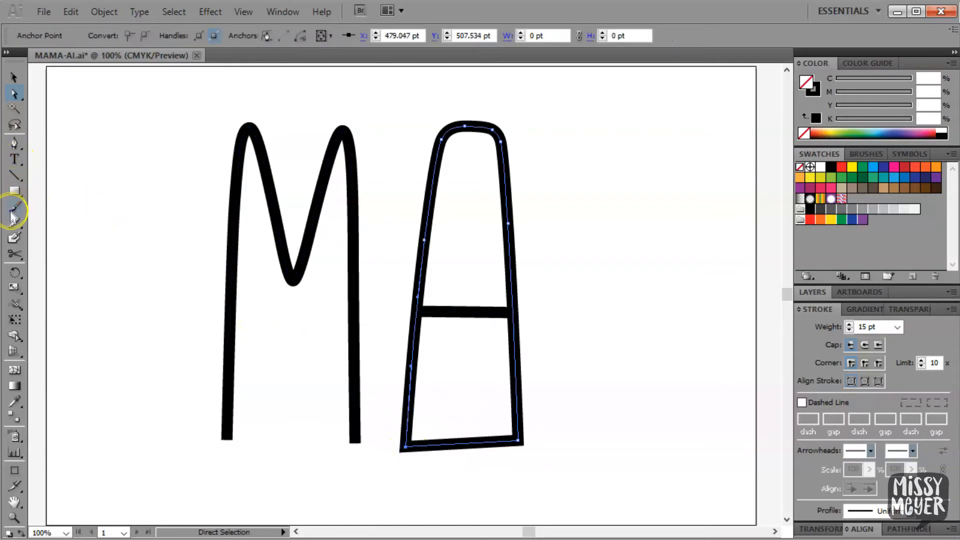
left_click(13, 254)
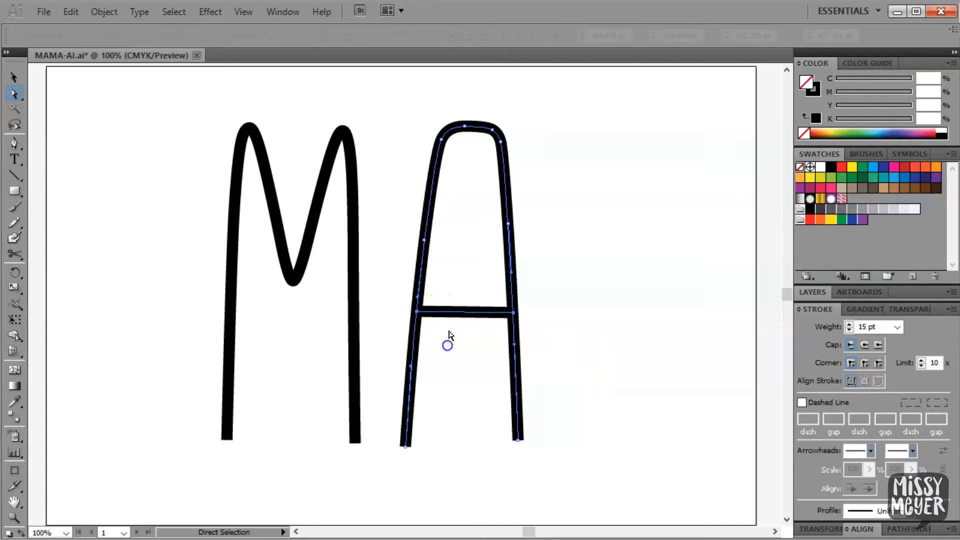
left_click(517, 318)
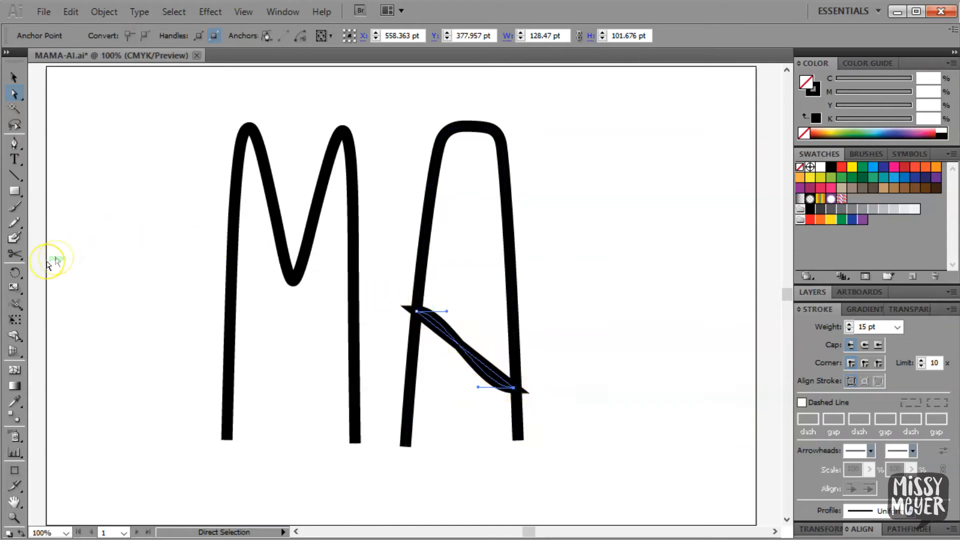
left_click(15, 254)
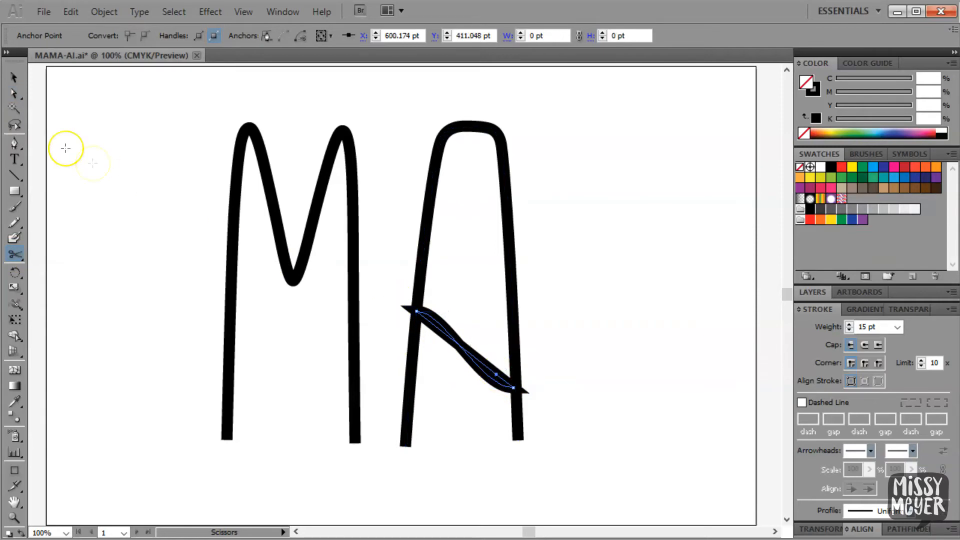
left_click(14, 93)
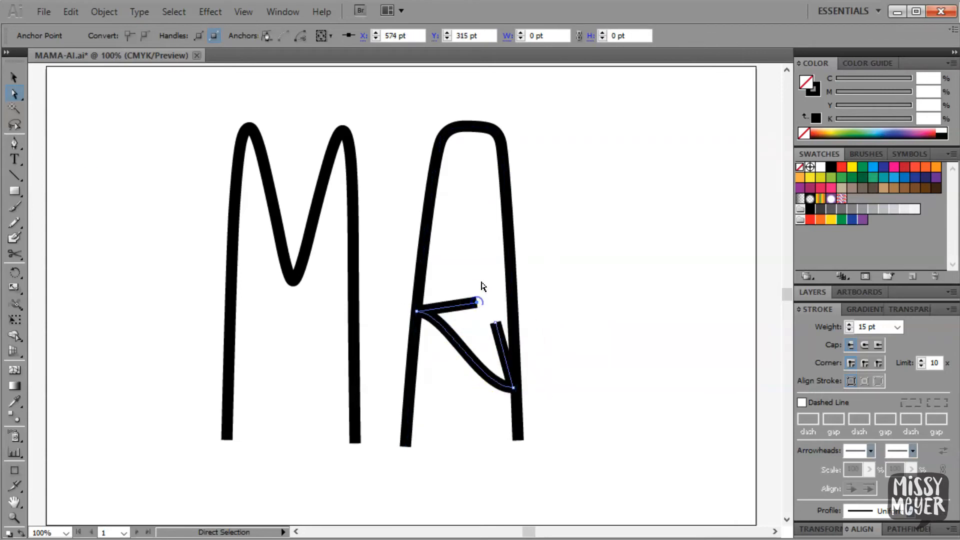
left_click(473, 303)
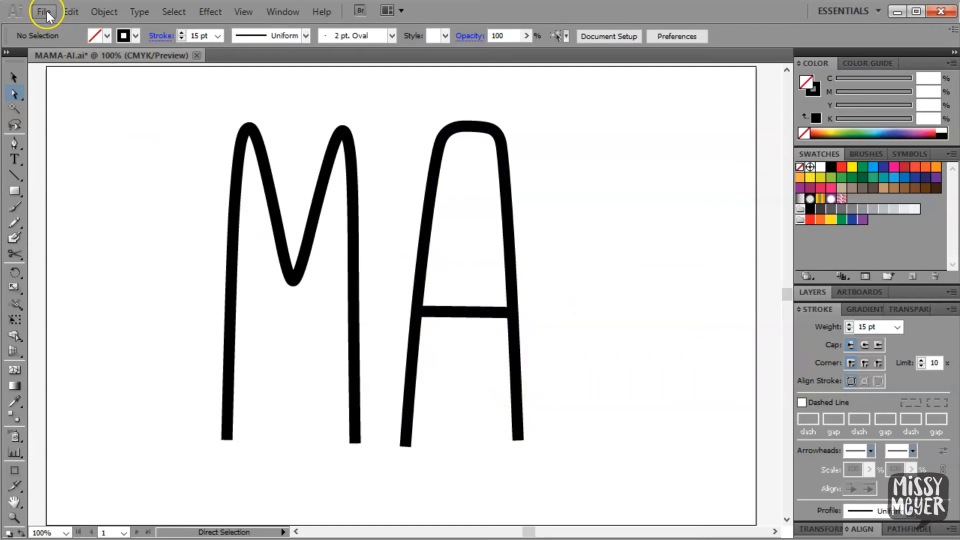
Save the MA lettering as MAMA-AI.svg in the Samples folder with default SVG options
left_click(43, 11)
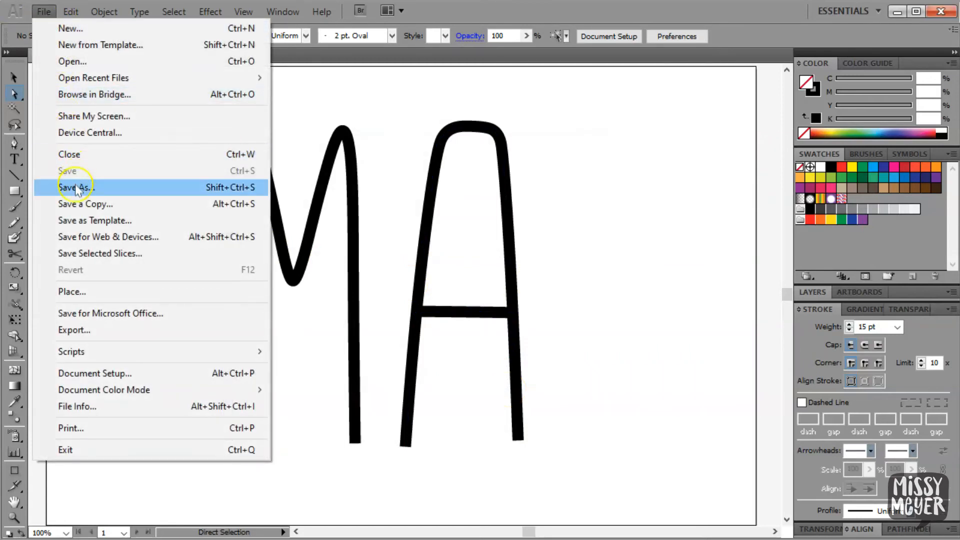
left_click(75, 187)
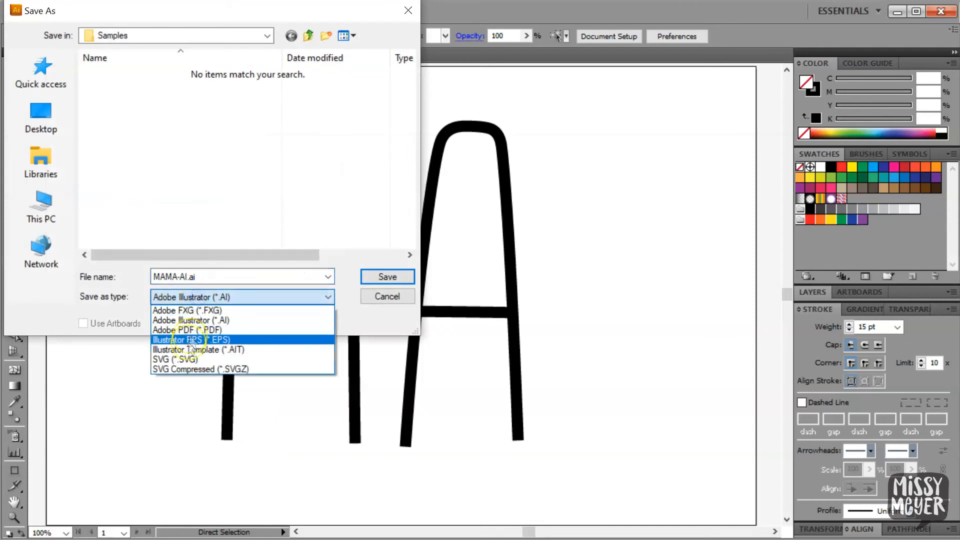
left_click(174, 359)
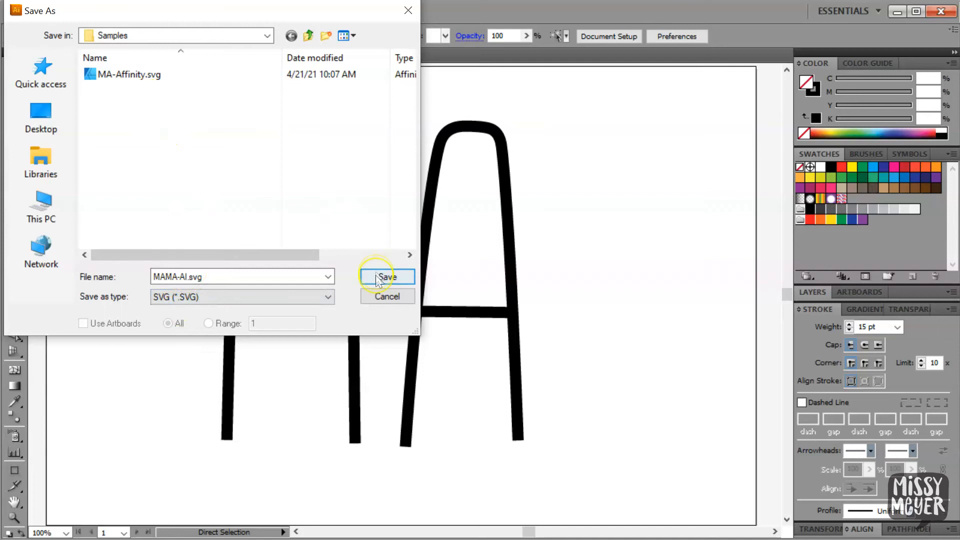
left_click(385, 277)
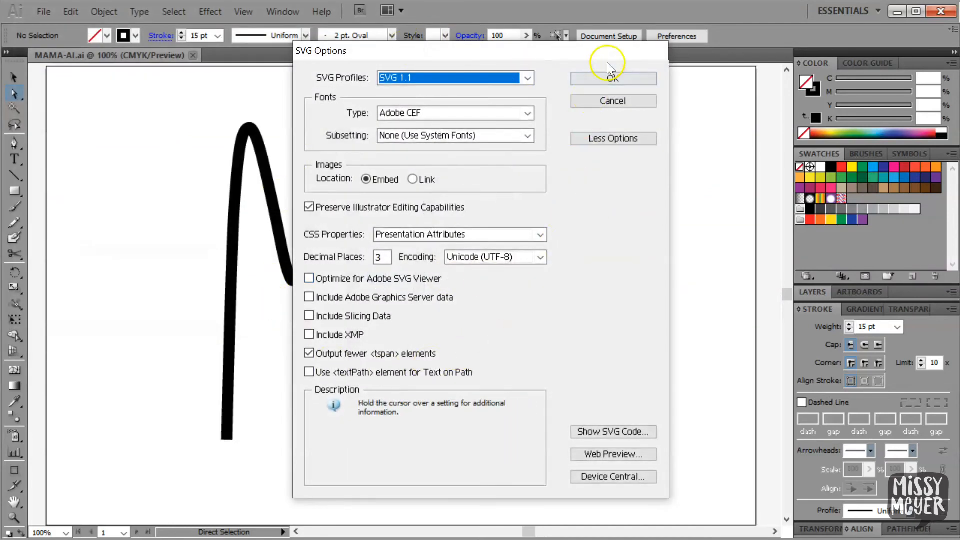
left_click(612, 78)
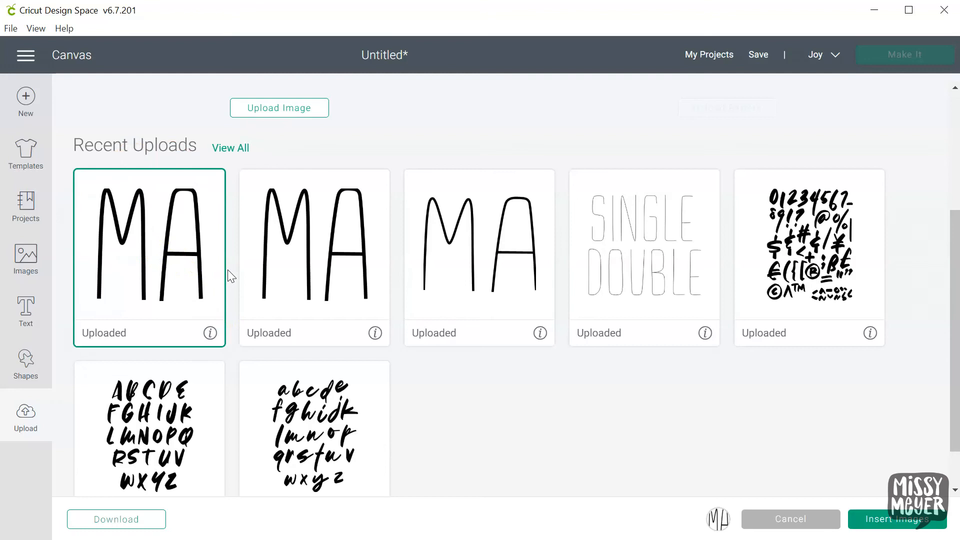
Insert the uploaded MA design, enlarge it to about 6 inches wide, and set Operation to Pen
left_click(897, 519)
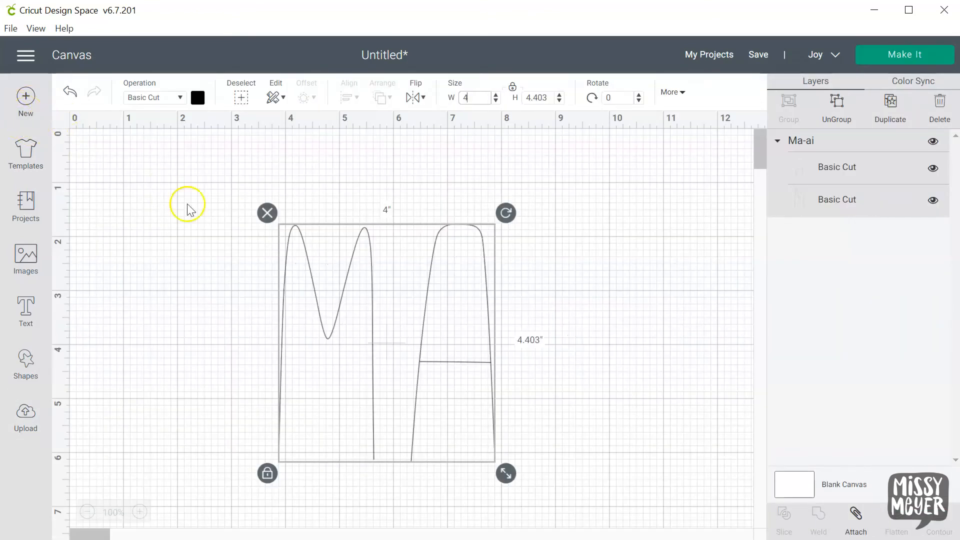
left_click_drag(506, 473, 424, 410)
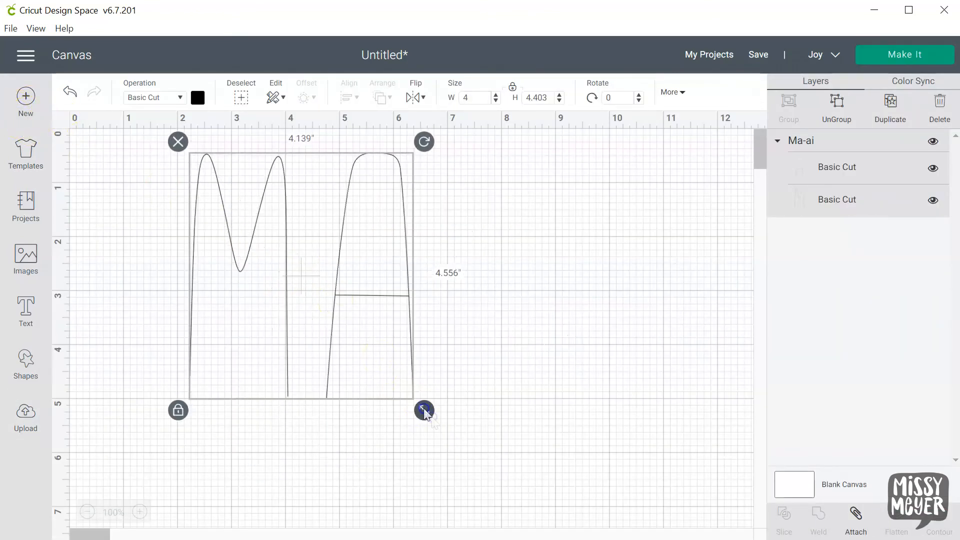
left_click_drag(424, 410, 525, 521)
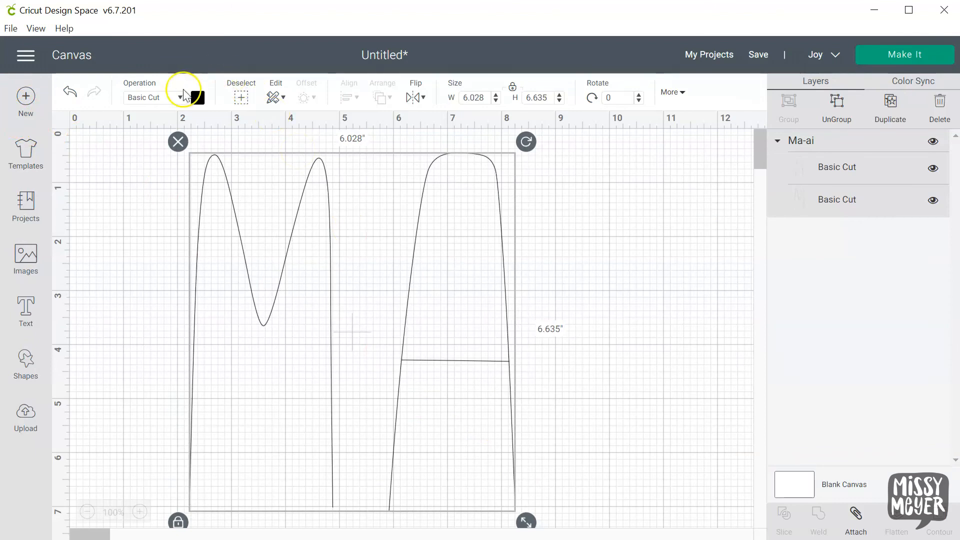
left_click(154, 97)
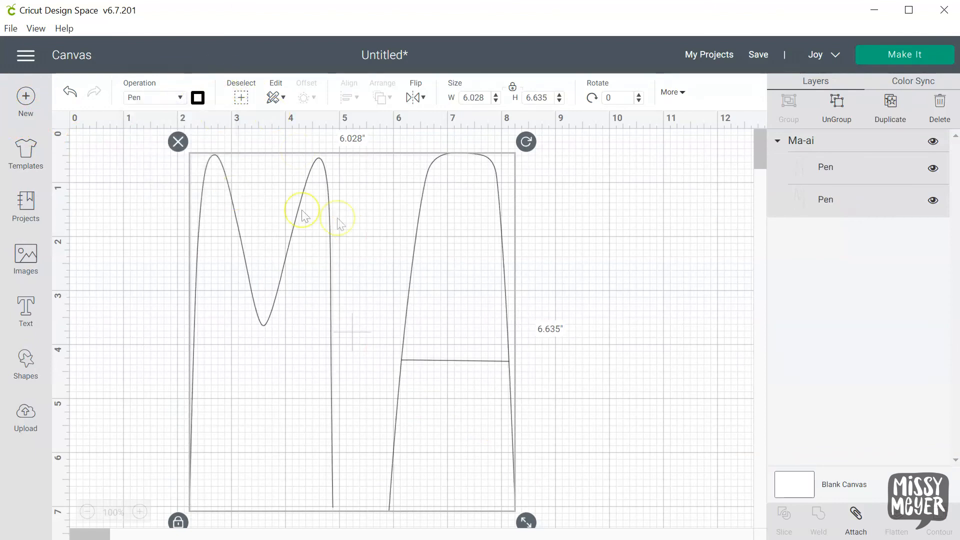
mouse_move(603, 242)
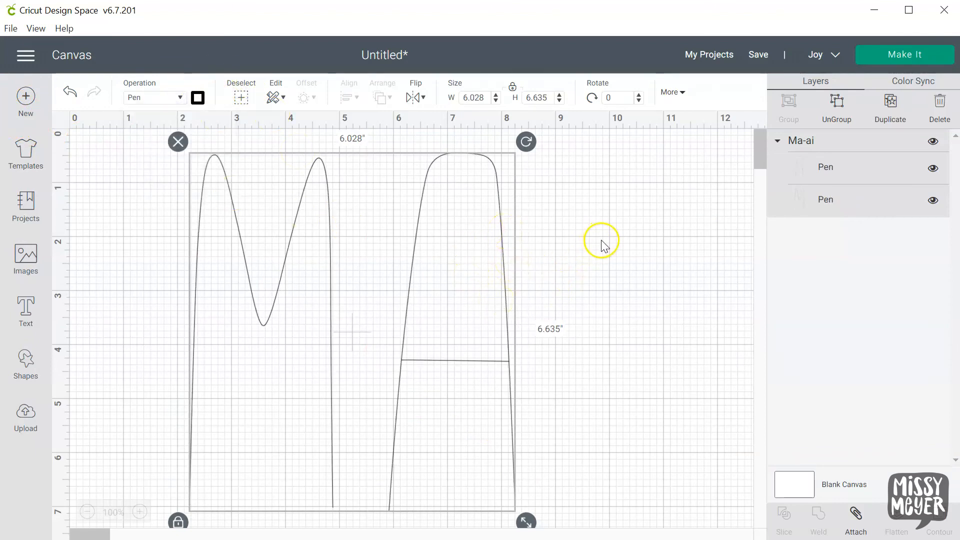
Add a Spicy Sketcher 2 text box reading EASIER? set to Pen
left_click(25, 311)
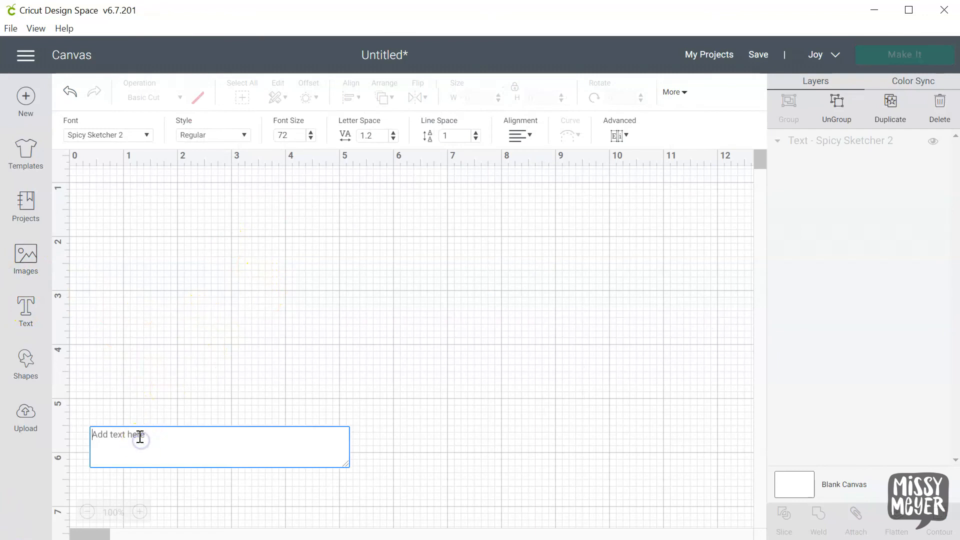
type("EASIER")
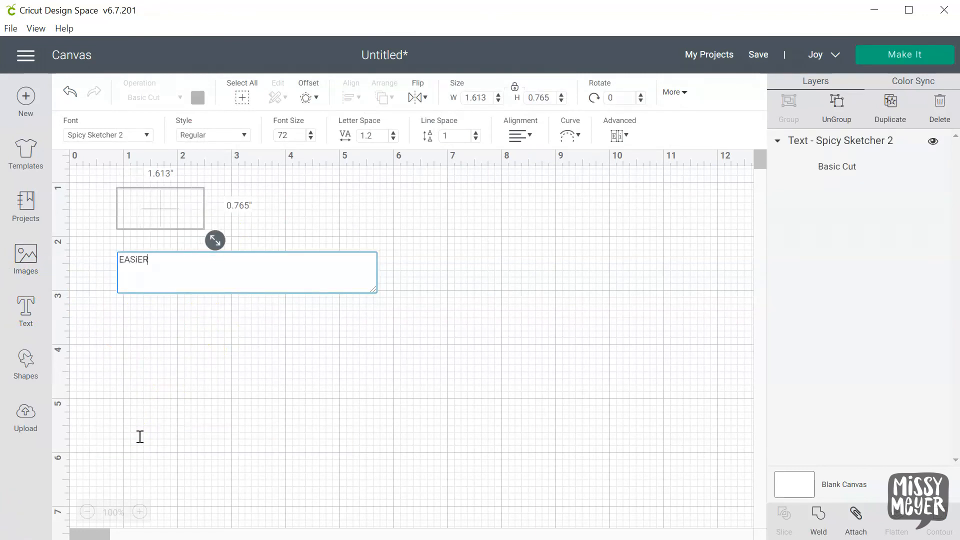
type("?")
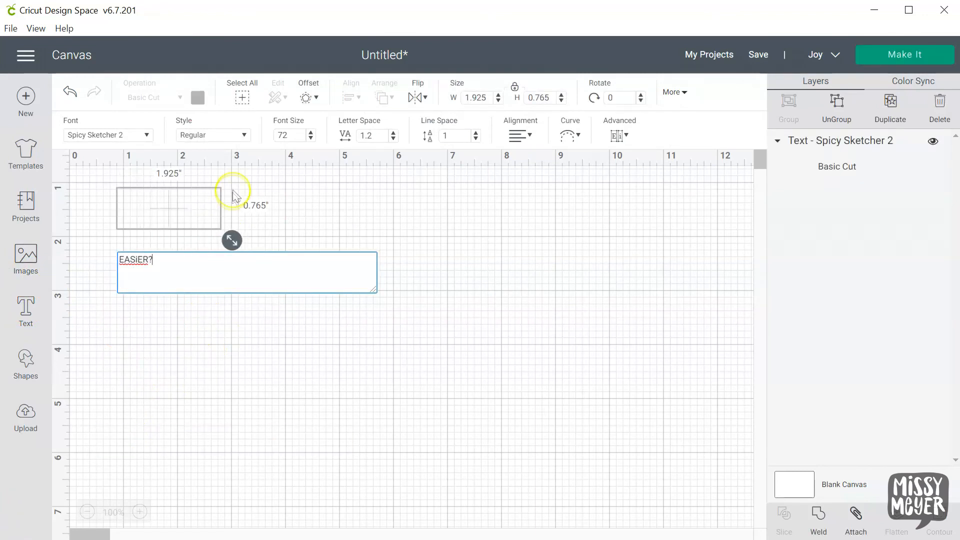
left_click(178, 97)
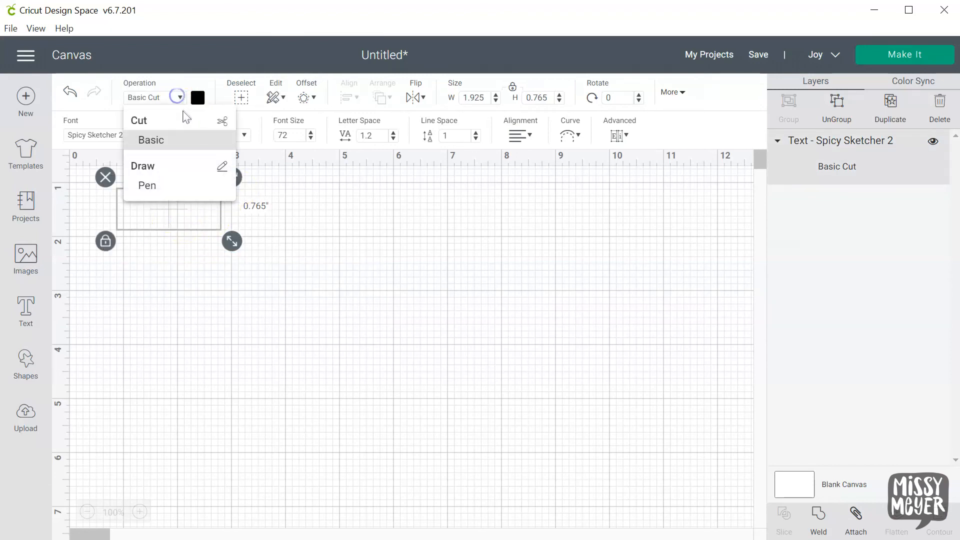
left_click(147, 186)
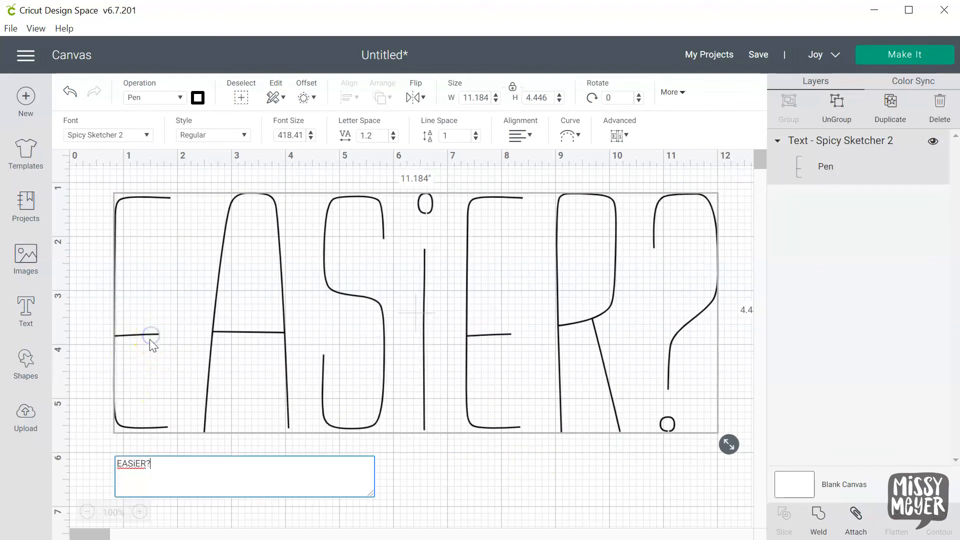
Replace the text with YEP. and set its Operation to Pen again
triple_click(133, 463)
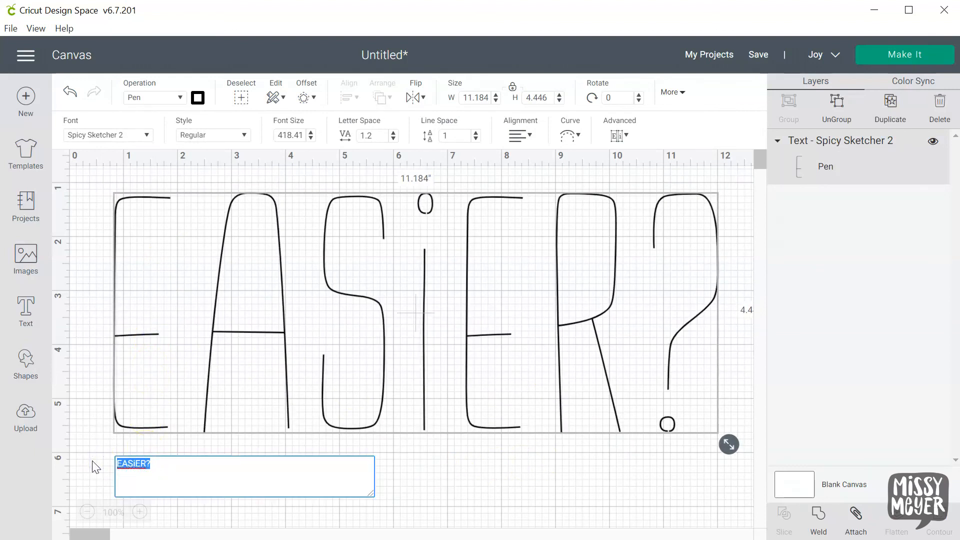
type("YEP.")
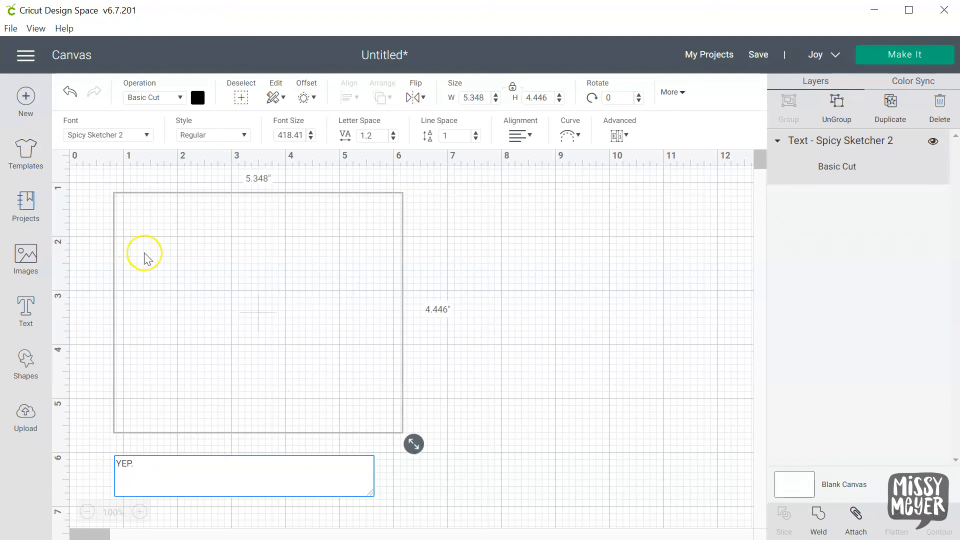
left_click(154, 97)
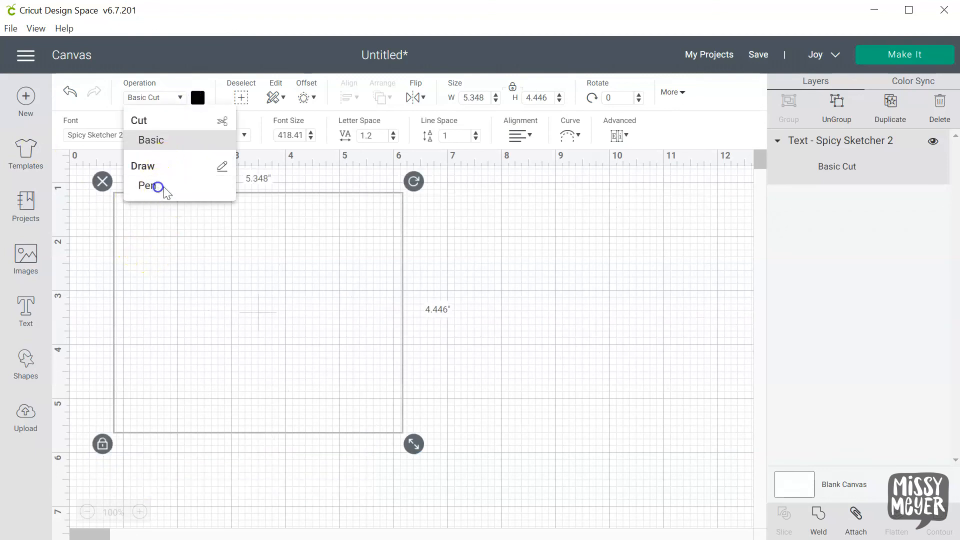
left_click(149, 186)
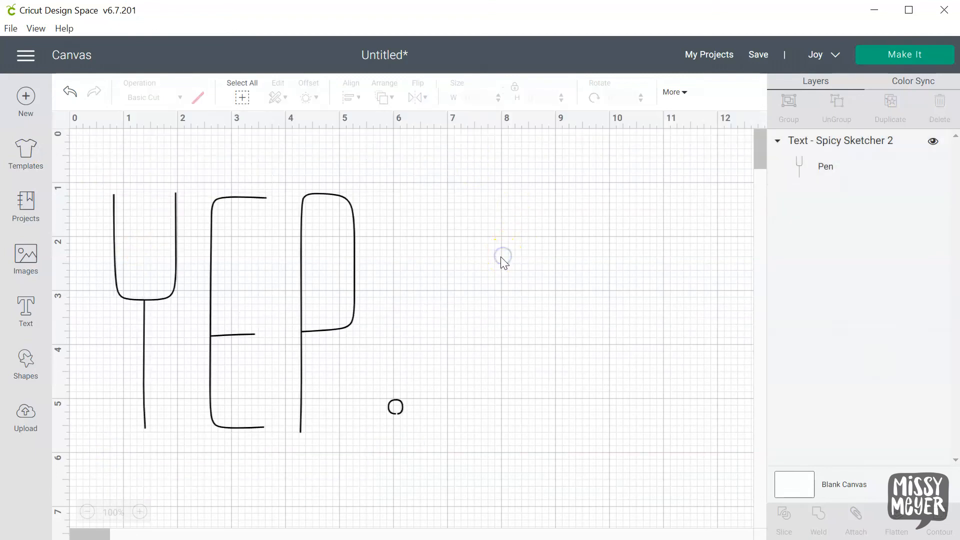